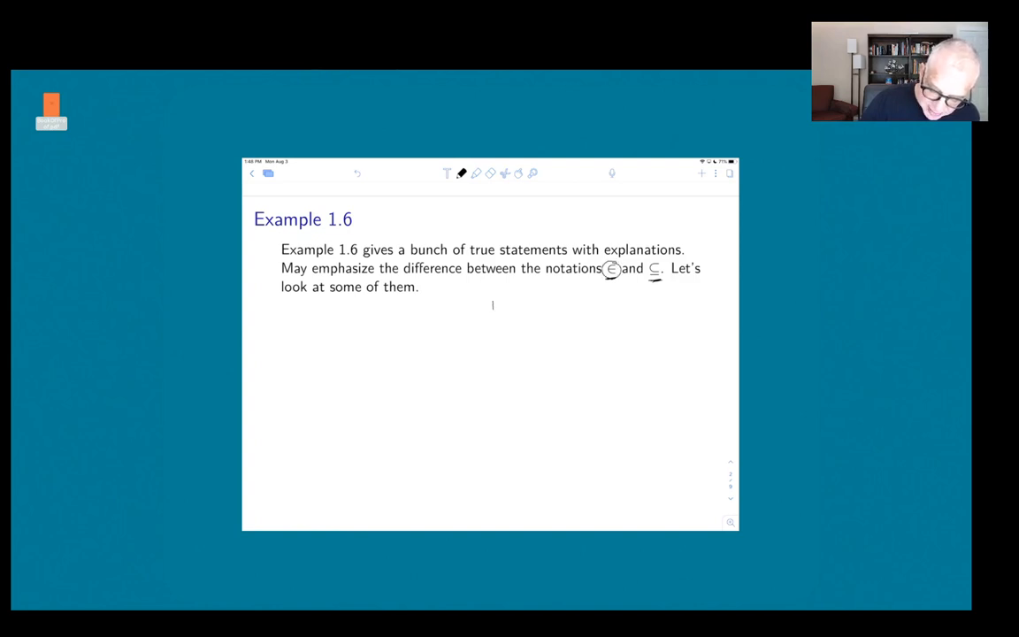
Underline the ⊆ subset notation in the Example 1.6 introduction.
{"action": "left_click_drag", "start_coordinate": [489, 305], "coordinate": [506, 306]}
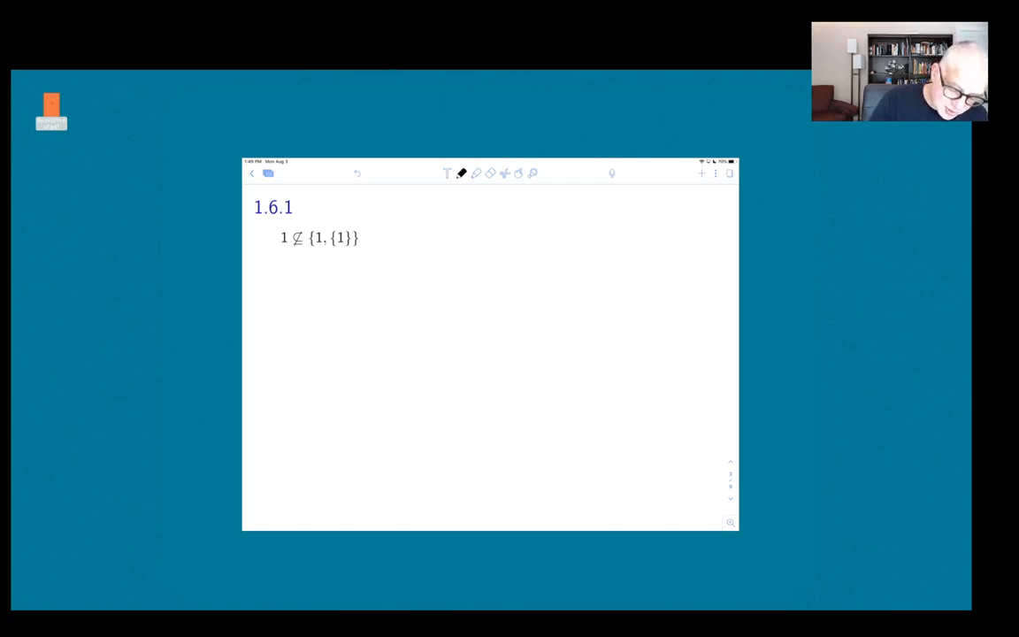
Mark 1.6.1 'true', write 1 ⊆ {1,{1}} with 'set?', strike it out and write NO.
{"action": "type", "text": "true   1 is NOT A SET!"}
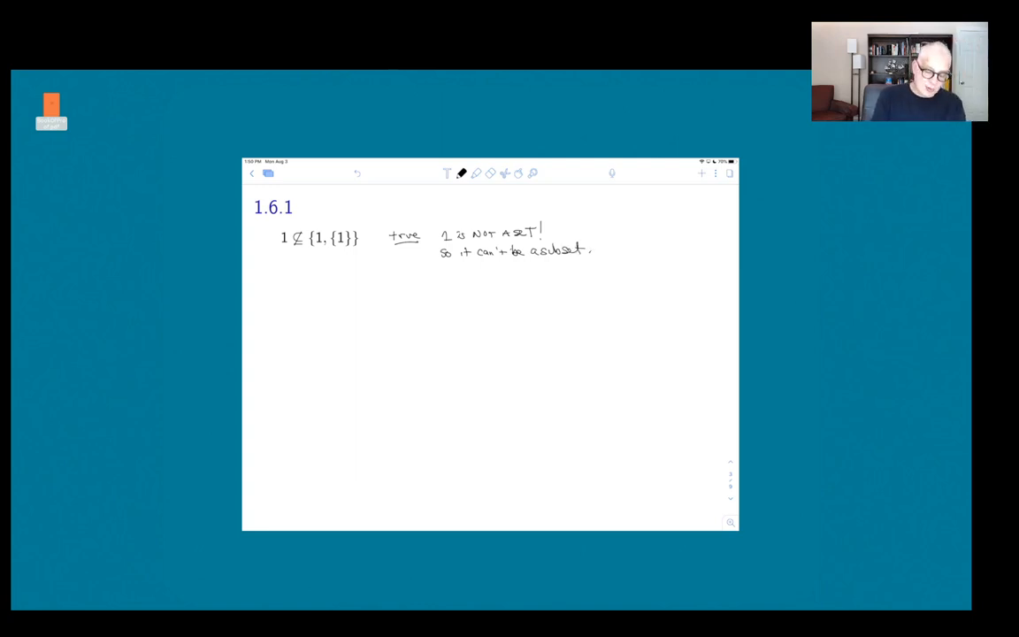
{"action": "left_click_drag", "start_coordinate": [299, 263], "coordinate": [308, 267]}
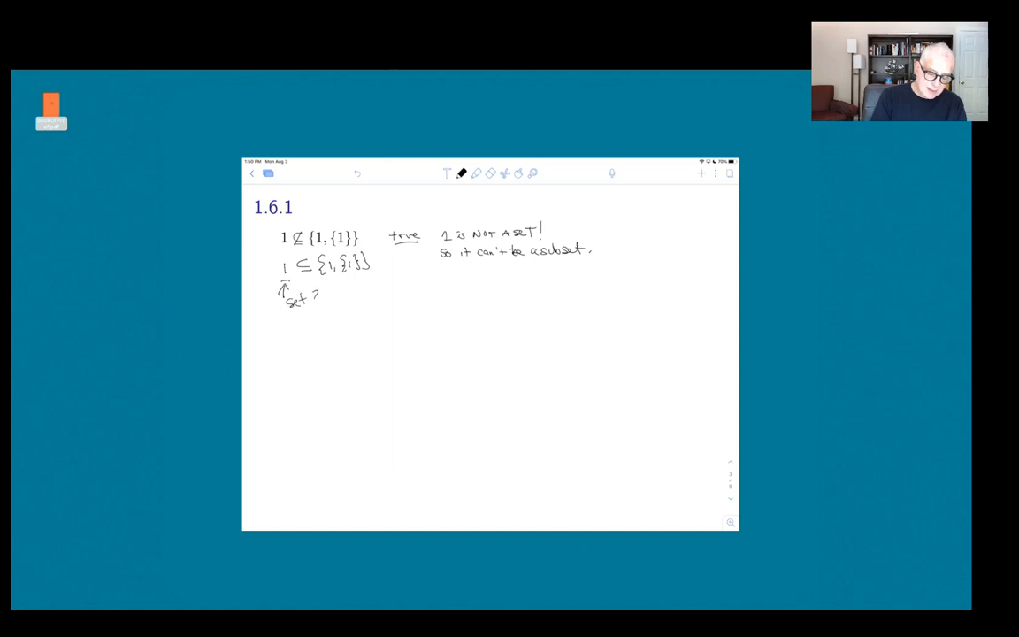
{"action": "left_click_drag", "start_coordinate": [301, 328], "coordinate": [326, 319]}
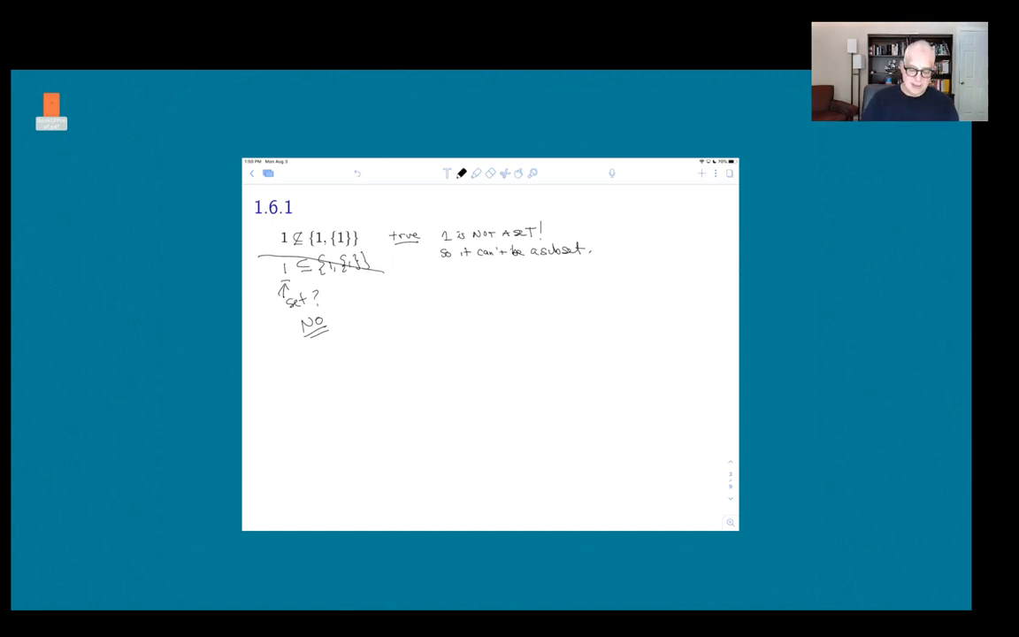
{"action": "scroll", "scroll_direction": "down", "scroll_amount": 3}
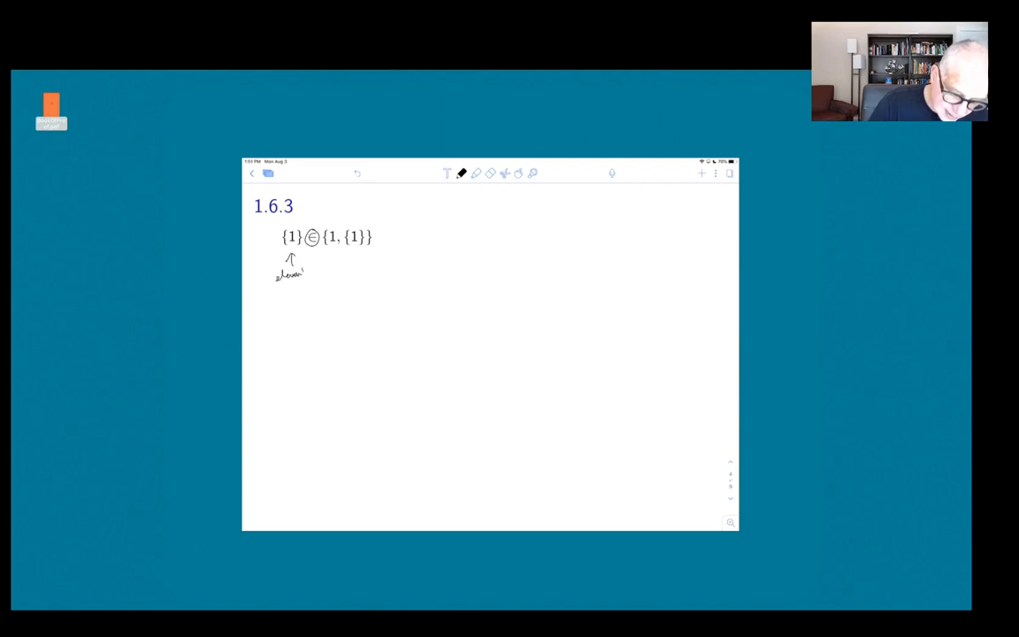
Label element and set in 1.6.3 and write 'true because {1} ∈ {1,{1}}'.
{"action": "left_click_drag", "start_coordinate": [340, 256], "coordinate": [358, 269]}
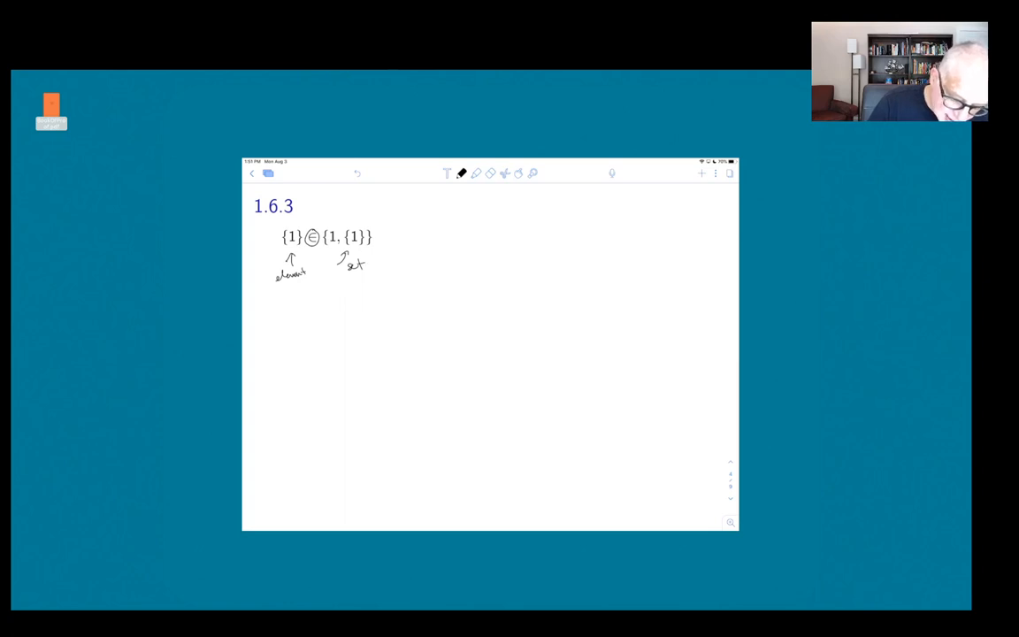
{"action": "left_click_drag", "start_coordinate": [282, 228], "coordinate": [300, 244]}
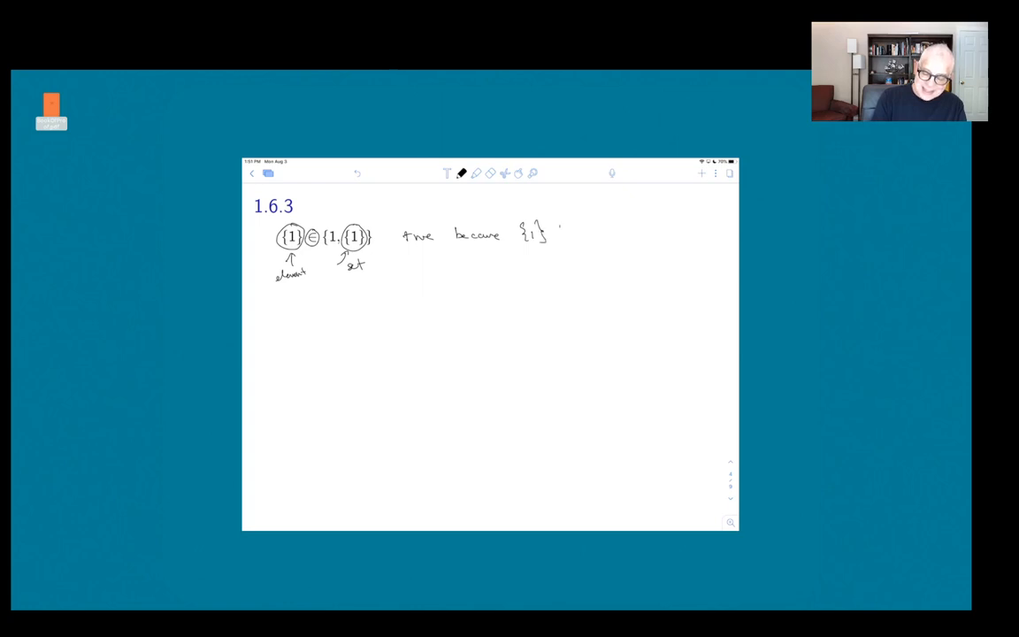
{"action": "left_click_drag", "start_coordinate": [553, 231], "coordinate": [593, 230]}
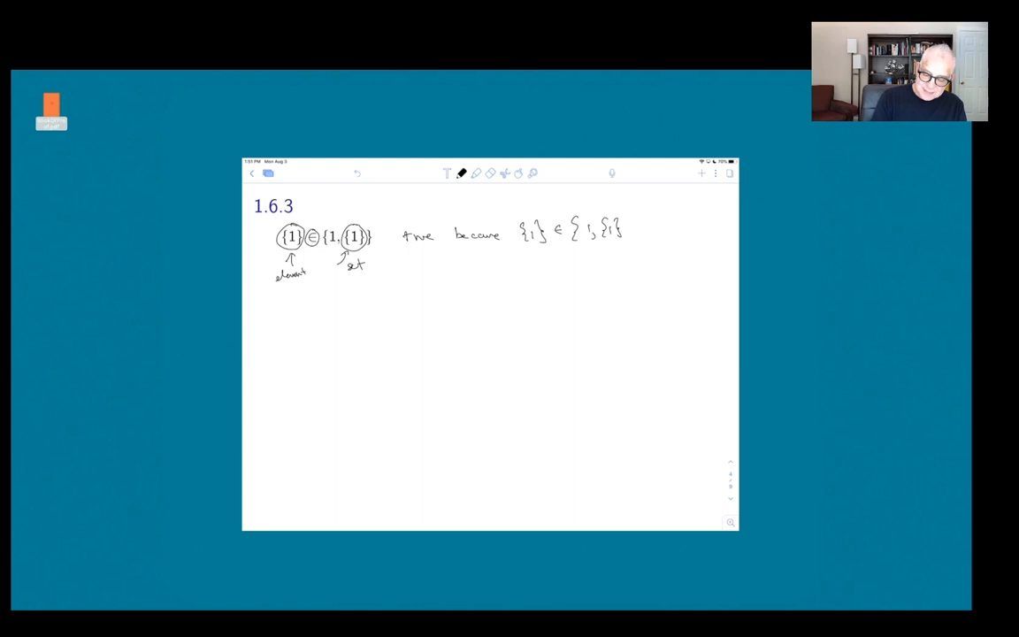
{"action": "left_click_drag", "start_coordinate": [619, 219], "coordinate": [630, 237]}
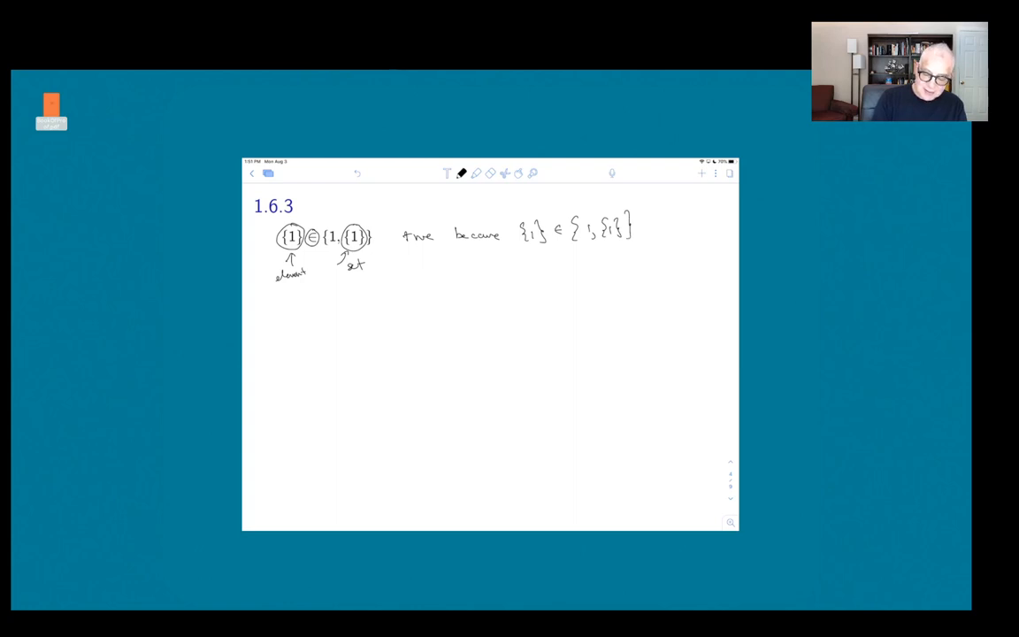
Highlight both {1} occurrences in red and scroll to 1.6.4.
{"action": "left_click", "coordinate": [461, 173]}
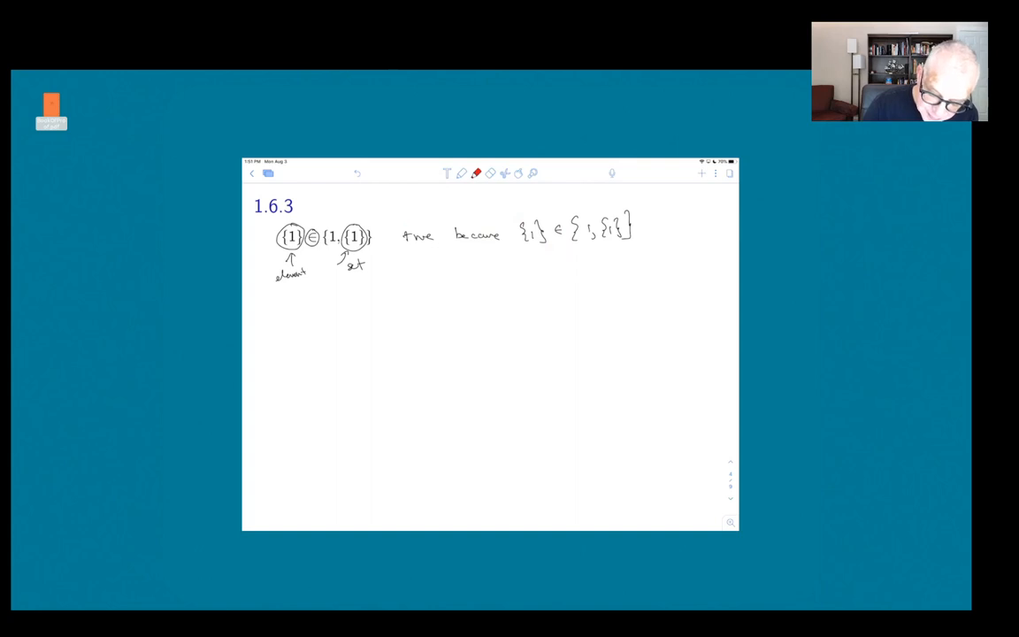
{"action": "left_click_drag", "start_coordinate": [520, 225], "coordinate": [542, 241]}
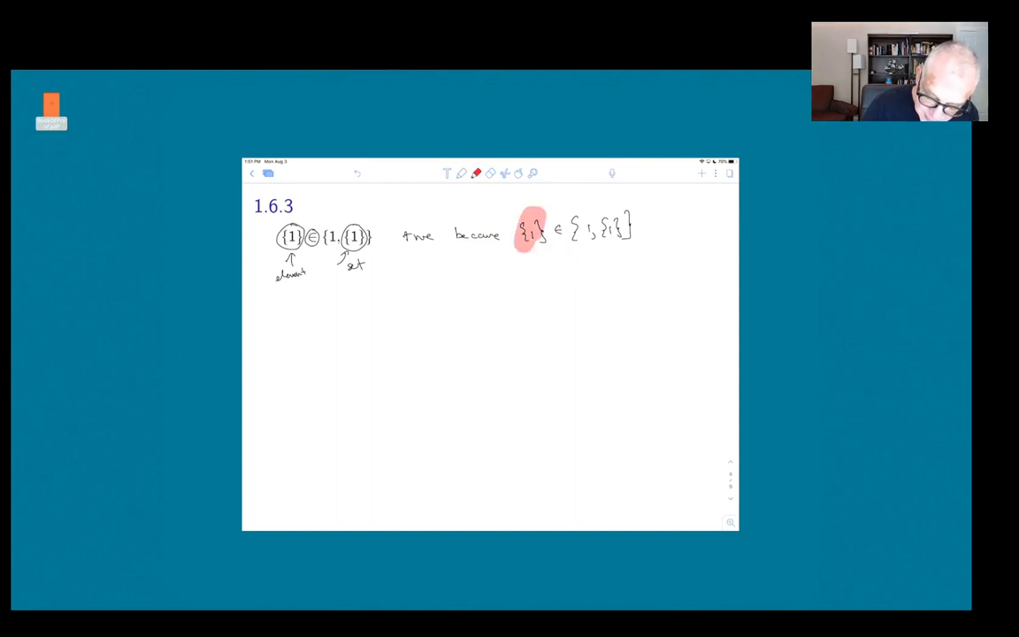
{"action": "left_click_drag", "start_coordinate": [601, 234], "coordinate": [619, 221]}
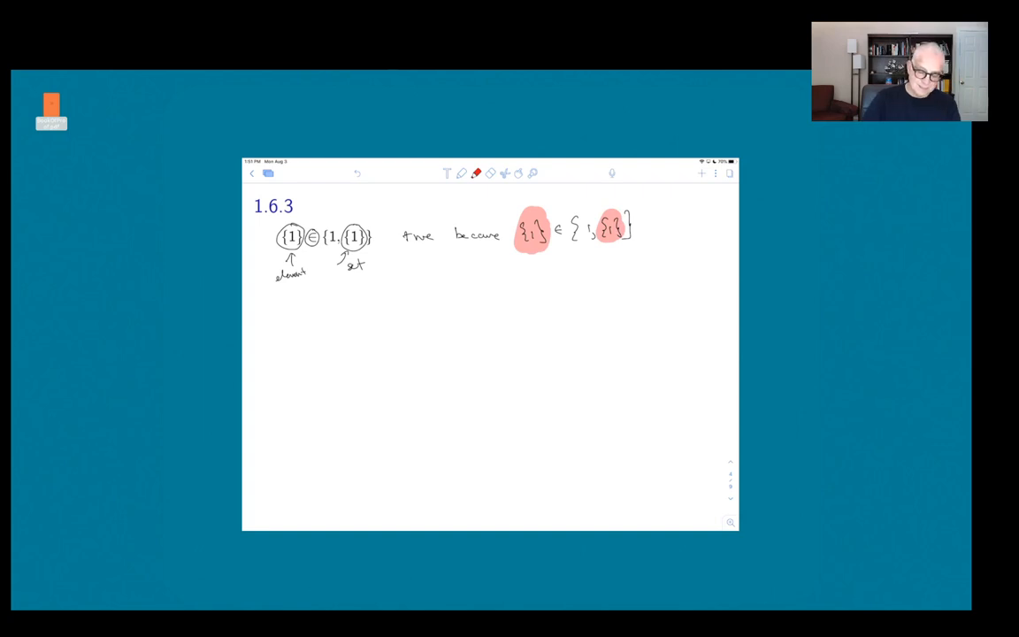
{"action": "scroll", "scroll_direction": "down", "scroll_amount": 3}
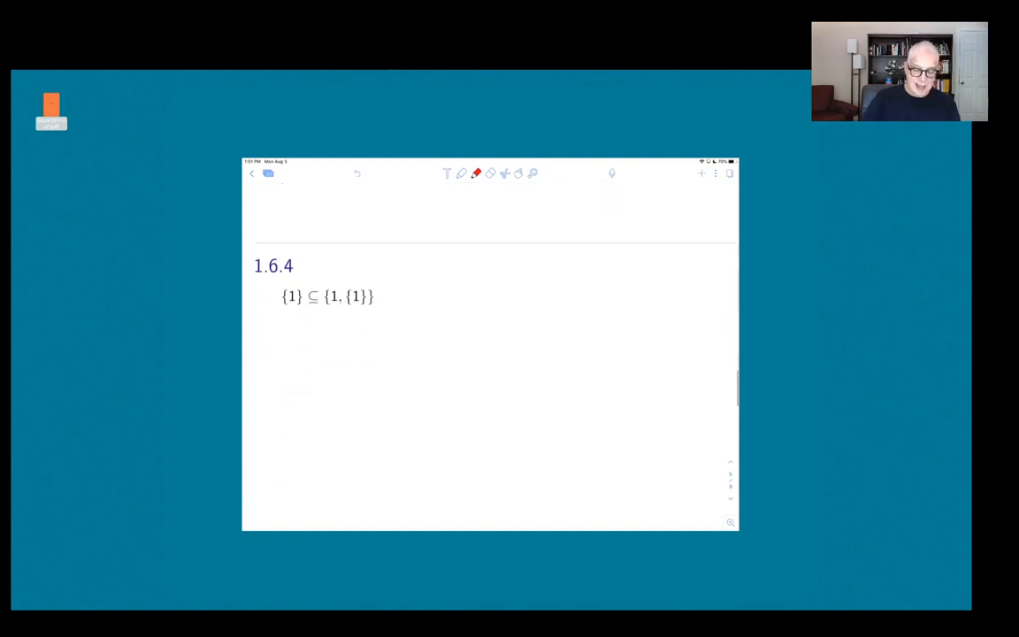
Handwrite {1} ⊆ {1,{1}} under 1.6.4 and highlight the two 1s in red.
{"action": "scroll", "scroll_direction": "up", "scroll_amount": 3}
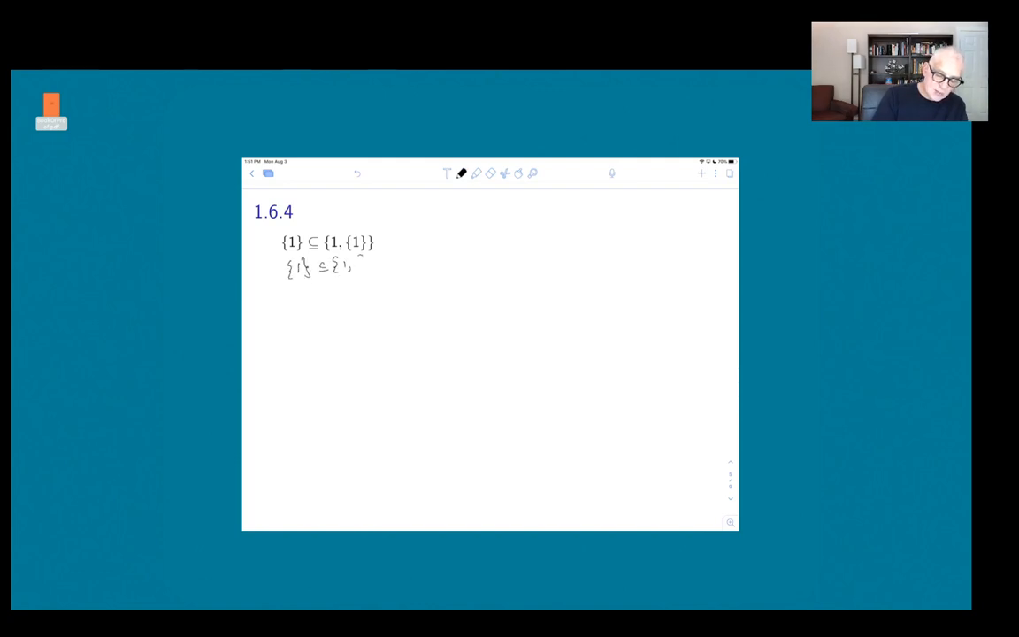
{"action": "left_click_drag", "start_coordinate": [352, 267], "coordinate": [385, 256]}
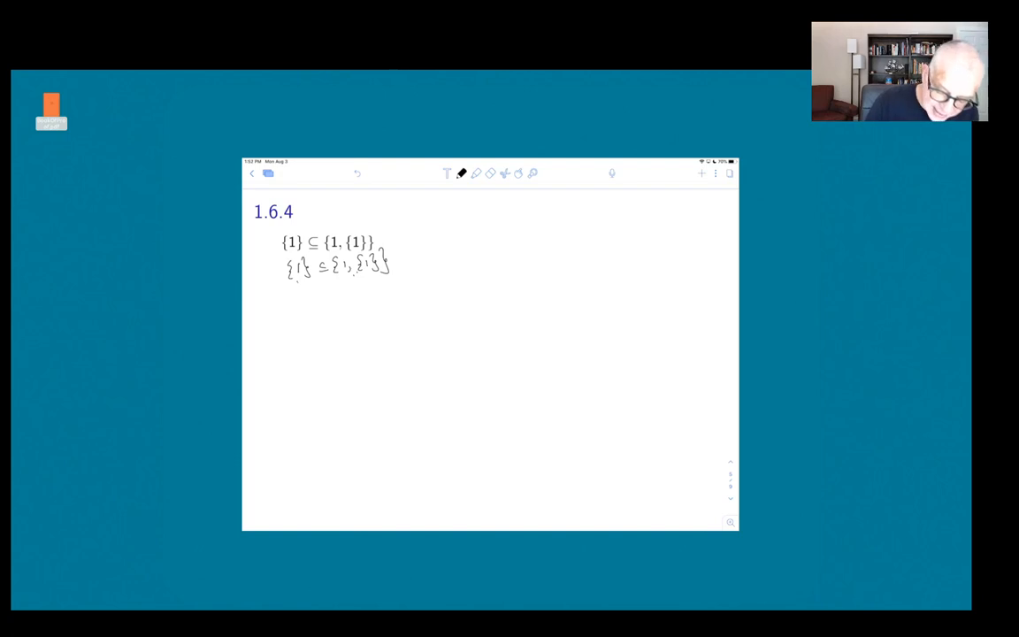
{"action": "left_click", "coordinate": [476, 172]}
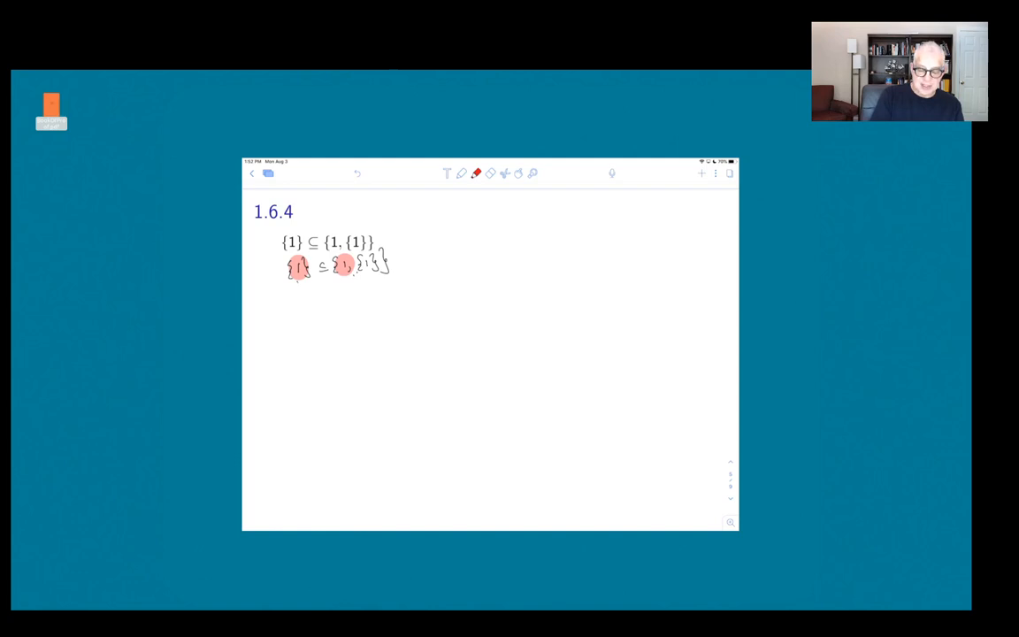
{"action": "scroll", "scroll_direction": "down", "scroll_amount": 3}
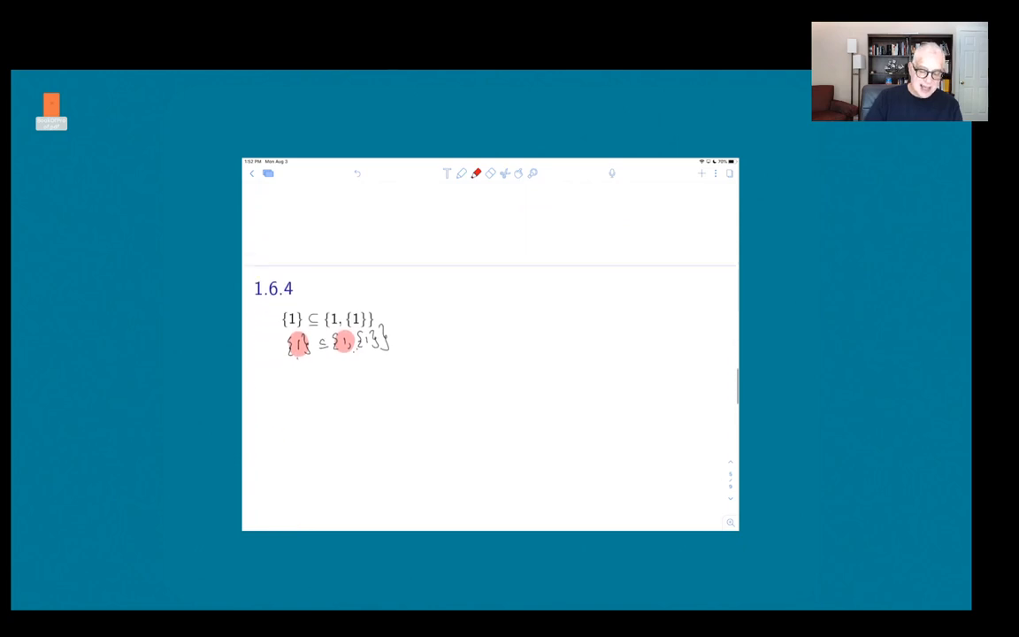
{"action": "scroll", "scroll_direction": "up", "scroll_amount": 3}
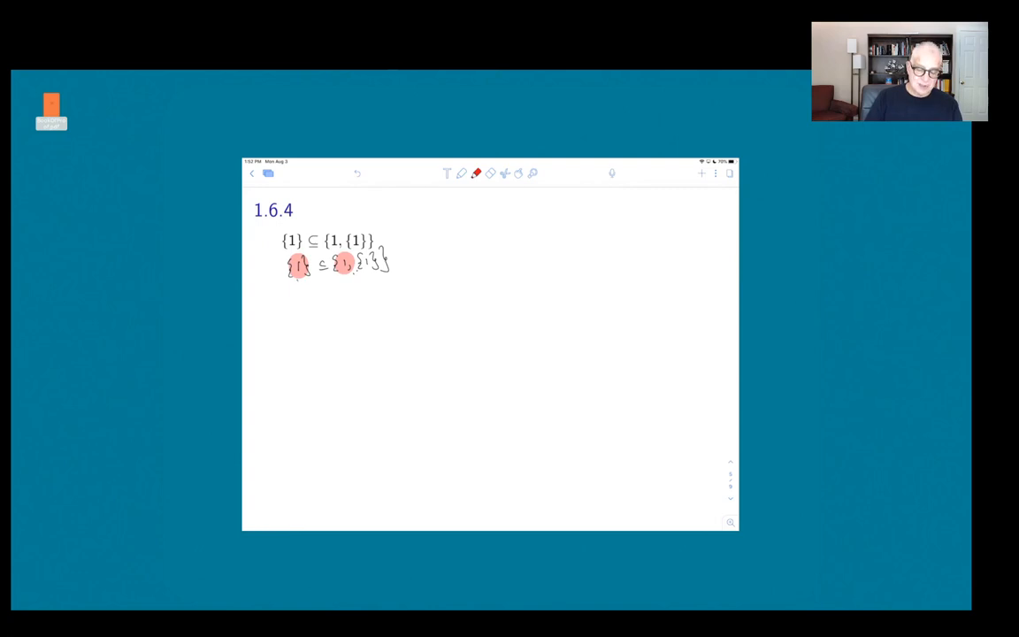
Write '∅ is a subset of every set' beside 1.6.10 ∅ ⊆ ℕ and underline it.
{"action": "scroll", "scroll_direction": "down", "scroll_amount": 3}
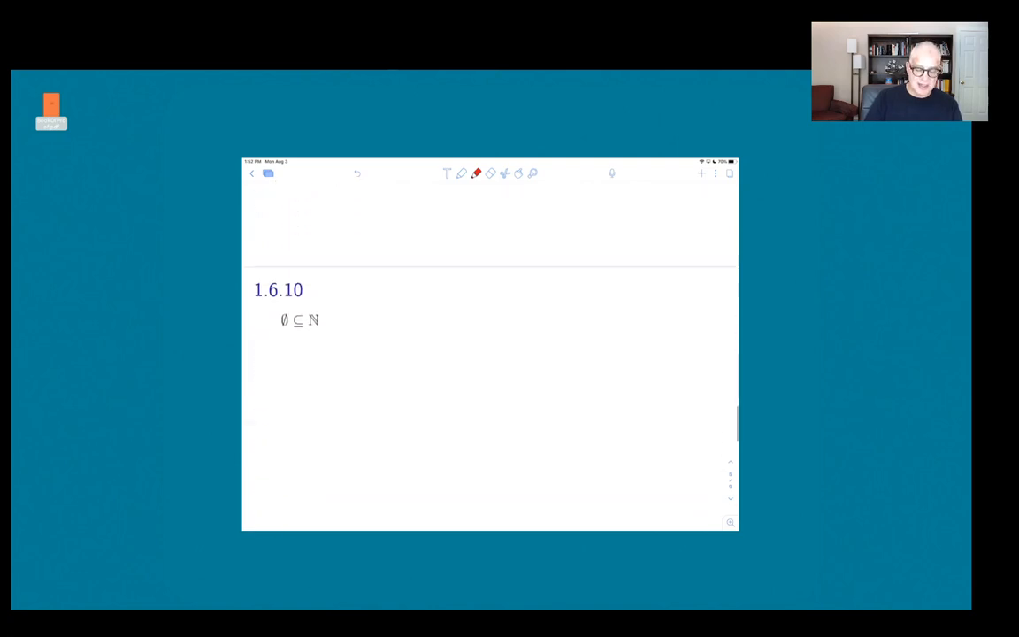
{"action": "scroll", "scroll_direction": "up", "scroll_amount": 3}
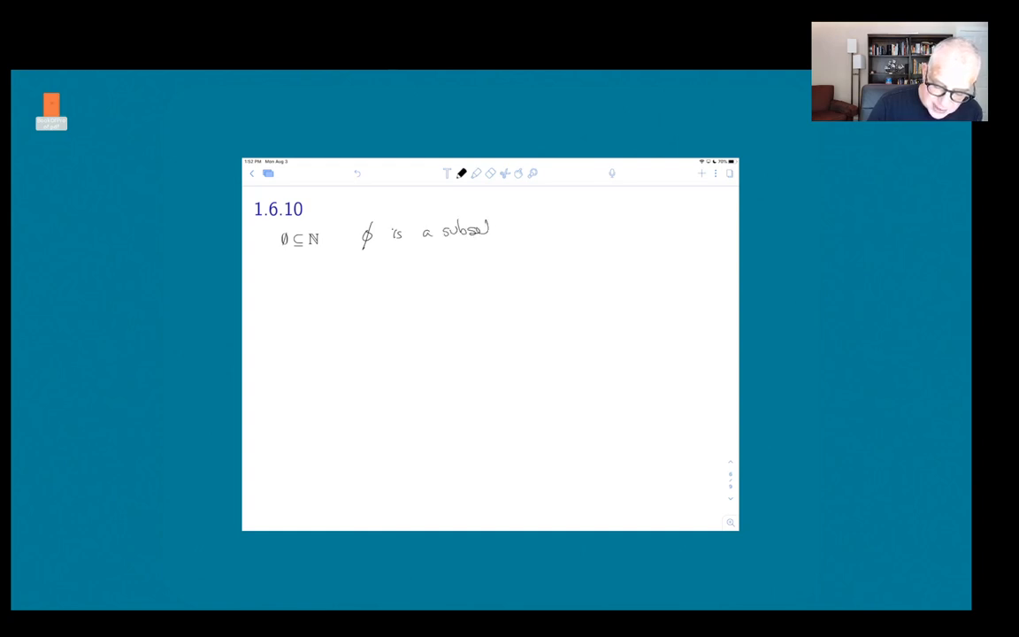
{"action": "type", "text": "of ev"}
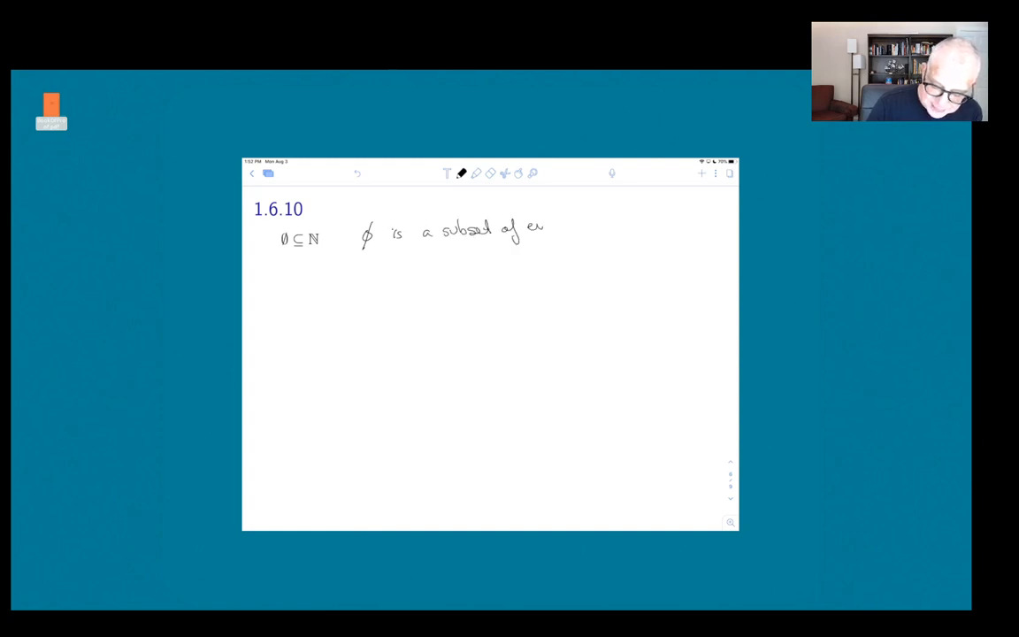
{"action": "type", "text": "every set"}
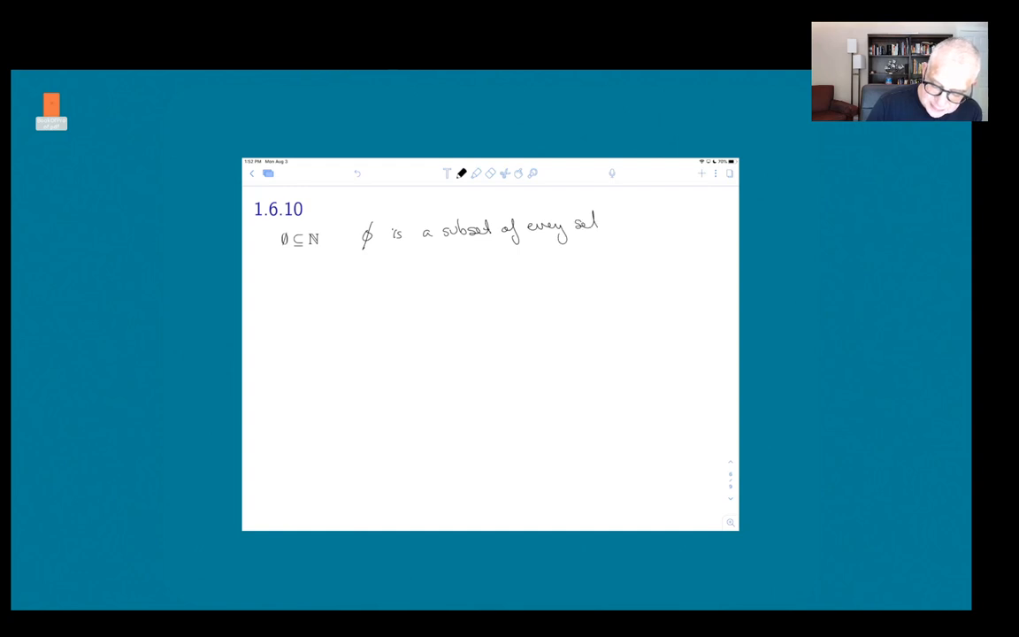
{"action": "left_click_drag", "start_coordinate": [383, 247], "coordinate": [613, 239]}
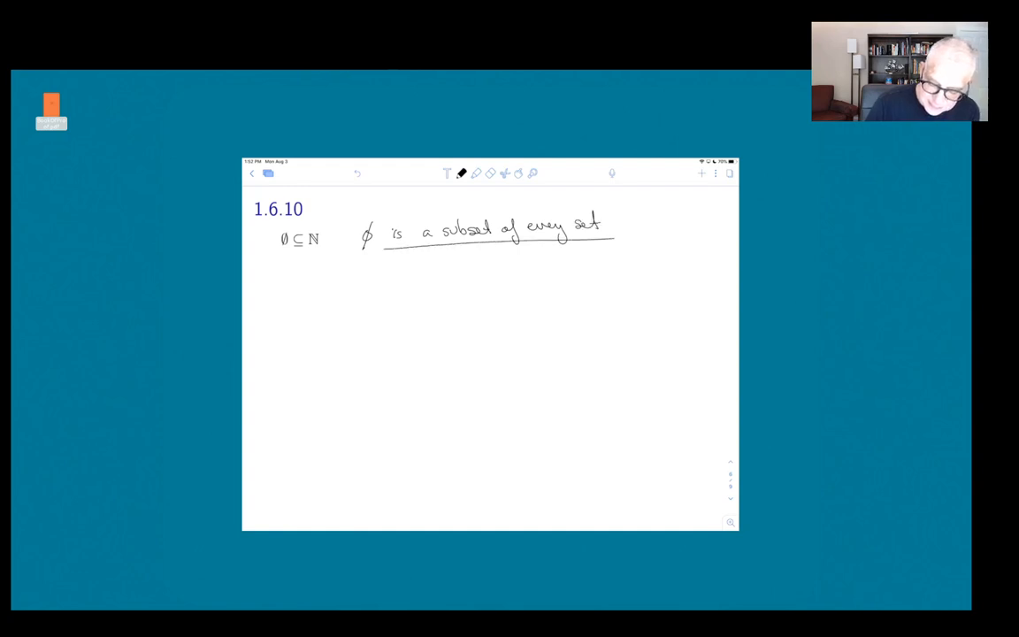
{"action": "left_click", "coordinate": [616, 231]}
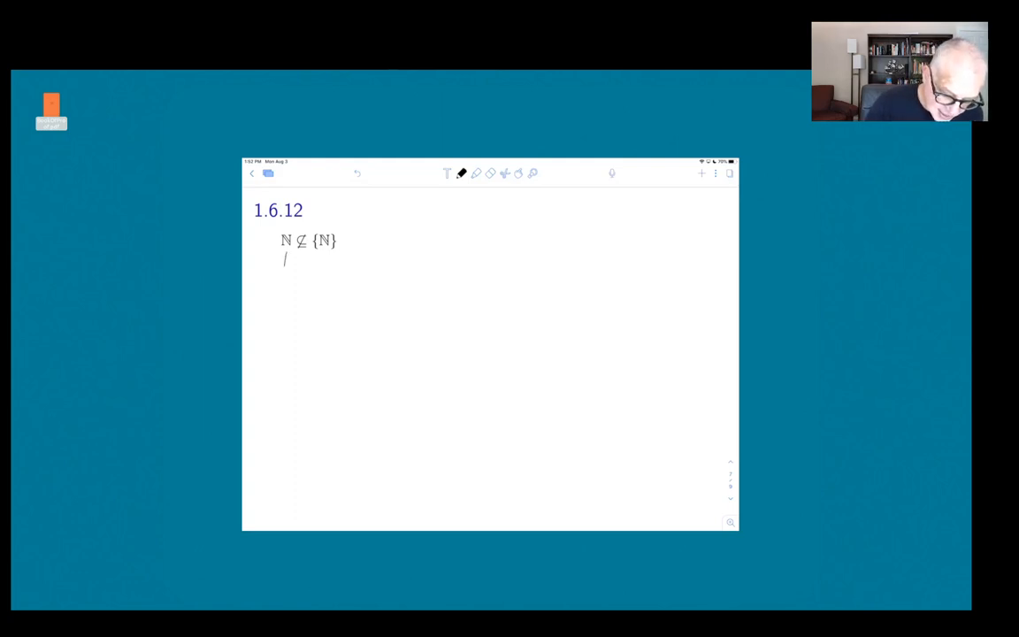
Note {ℕ} has only one element, ℕ, and write ℕ ∈ {ℕ} and ℕ ⊄ {ℕ} beside 1.6.12.
{"action": "left_click_drag", "start_coordinate": [285, 261], "coordinate": [286, 274]}
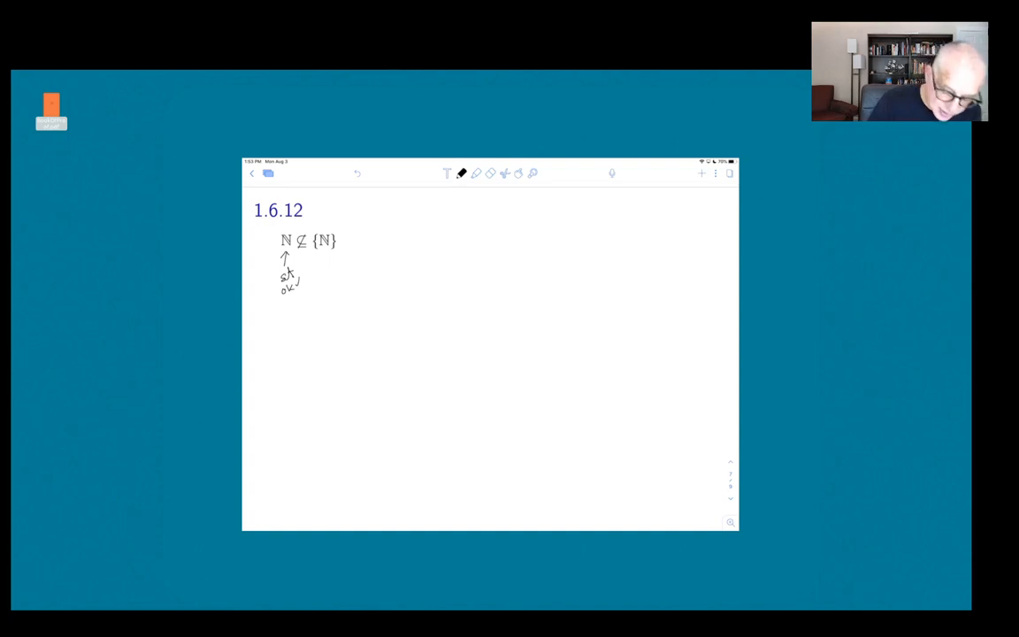
{"action": "left_click_drag", "start_coordinate": [318, 256], "coordinate": [337, 264]}
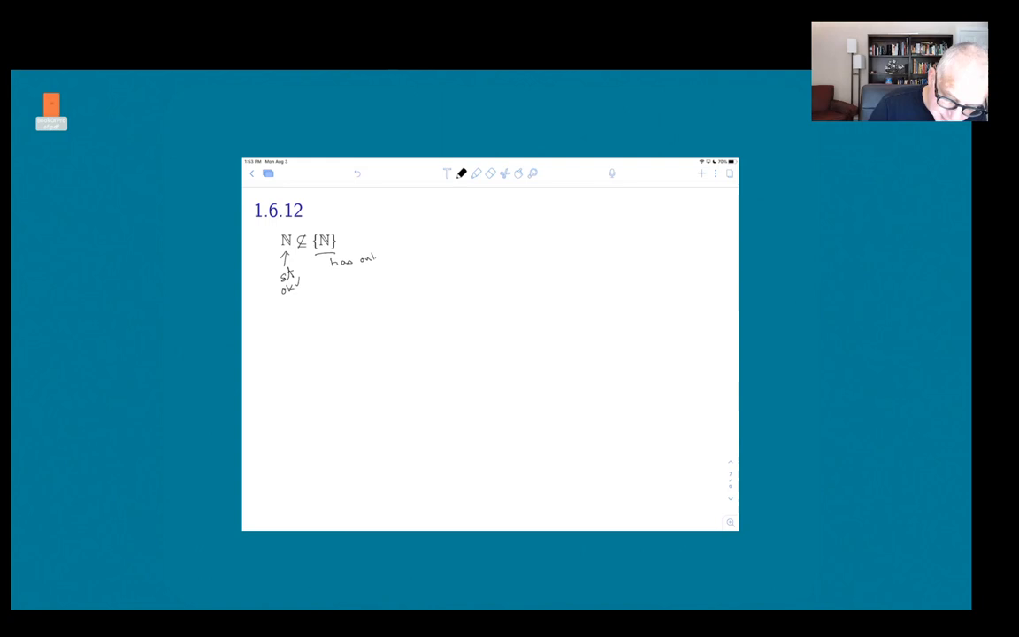
{"action": "left_click_drag", "start_coordinate": [375, 261], "coordinate": [420, 252]}
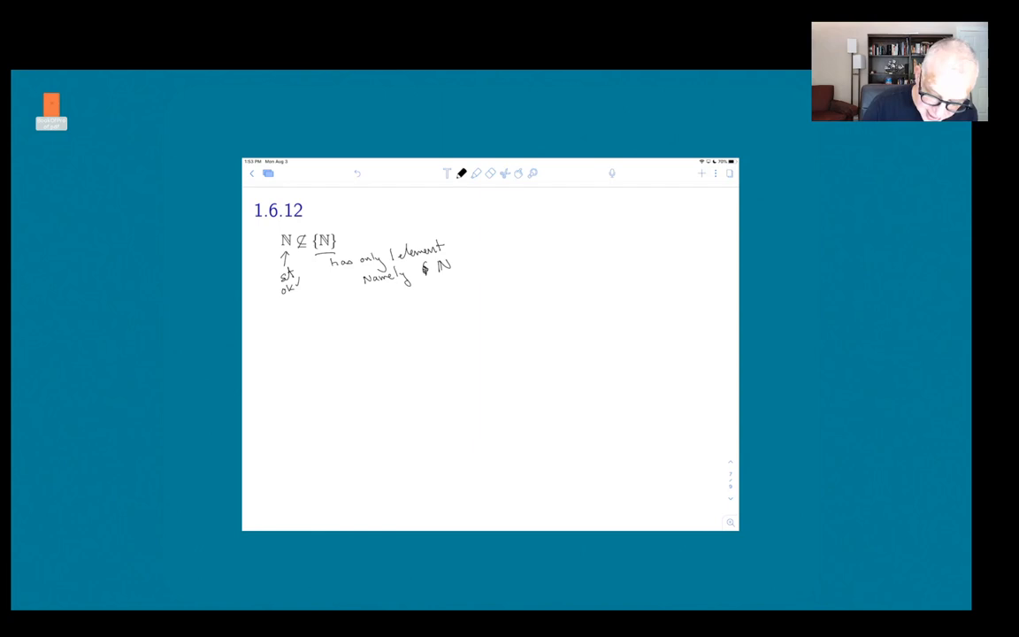
{"action": "left_click_drag", "start_coordinate": [513, 221], "coordinate": [555, 221]}
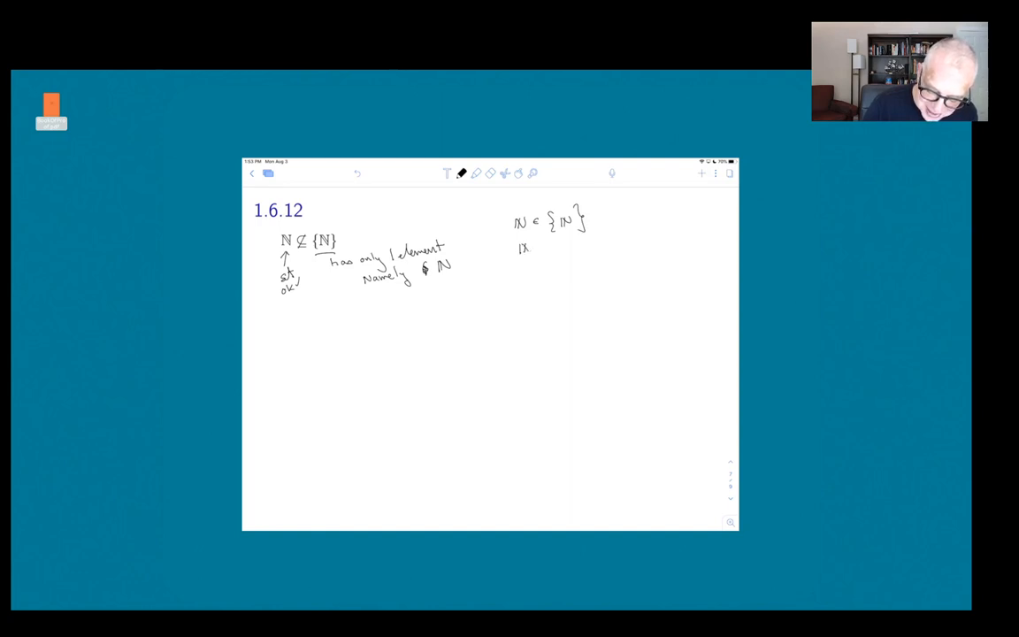
{"action": "left_click_drag", "start_coordinate": [531, 246], "coordinate": [562, 246]}
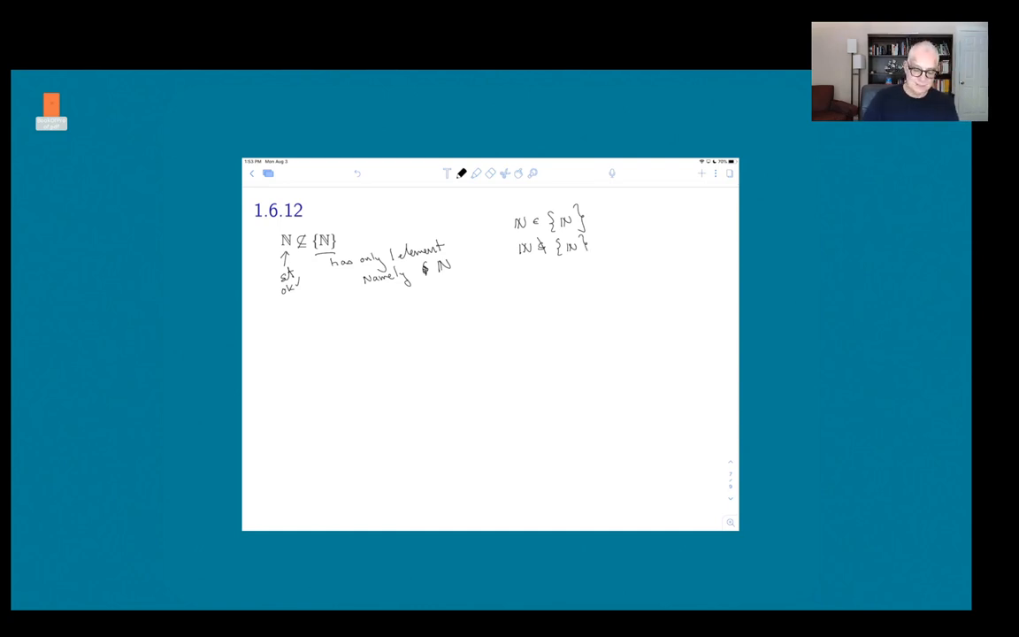
Bring Problem 1.3.9 on screen and begin the note on the number of subsets.
{"action": "scroll", "scroll_direction": "down", "scroll_amount": 3}
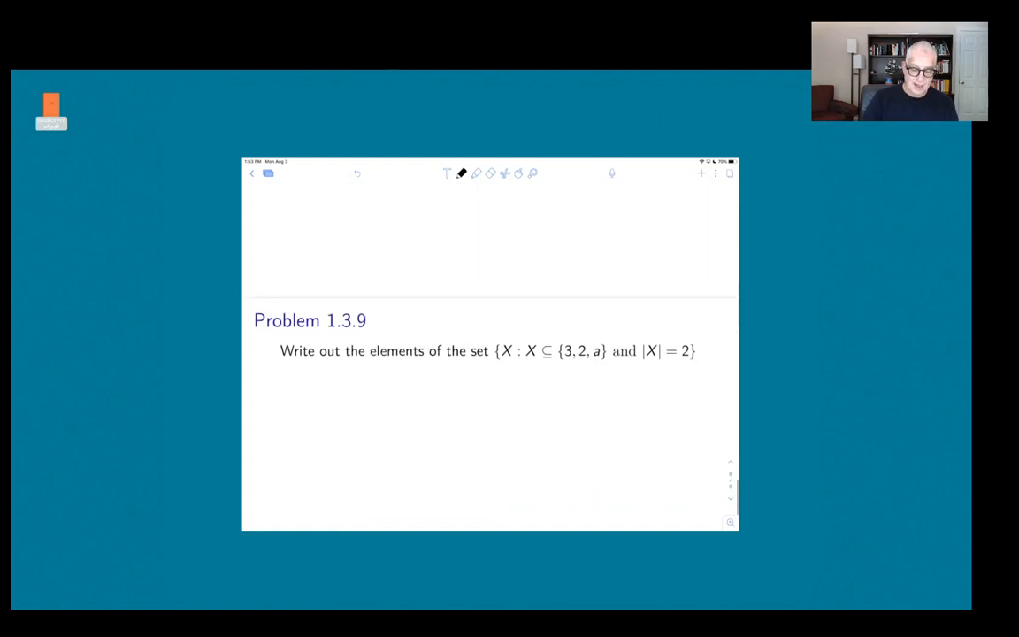
{"action": "scroll", "scroll_direction": "up", "scroll_amount": 3}
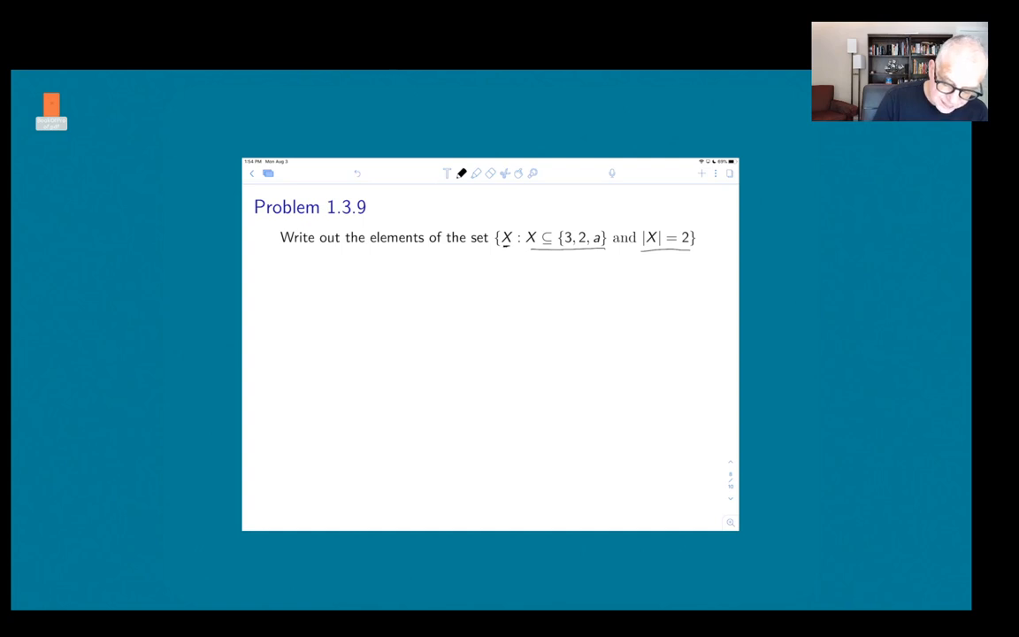
{"action": "left_click_drag", "start_coordinate": [308, 263], "coordinate": [301, 279]}
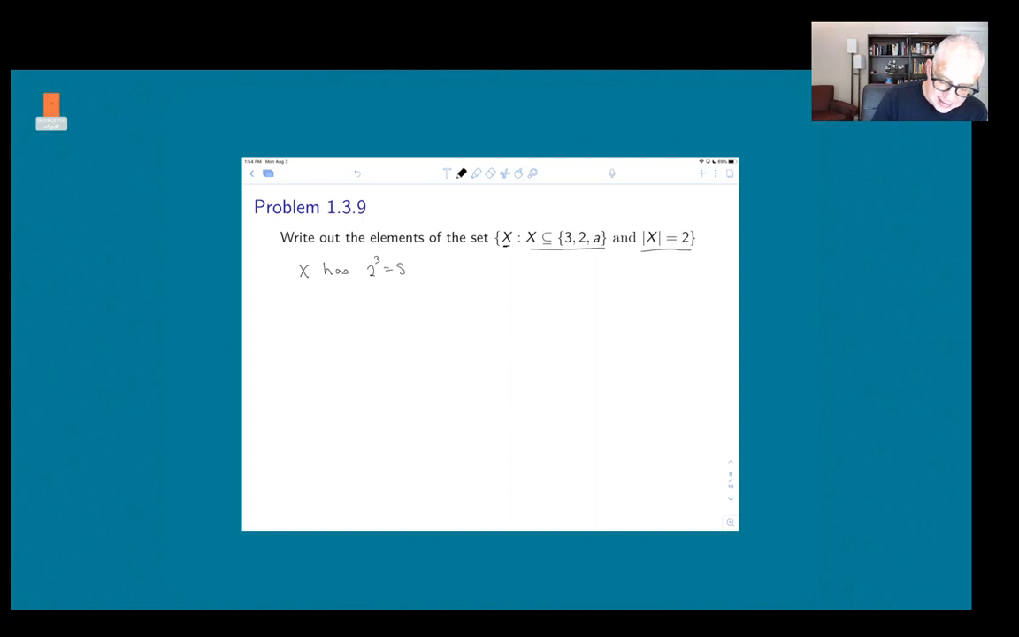
Write 'X has 2³ = 8 subsets' and the answer {{3,2},{2,a},{3,a}}.
{"action": "type", "text": "=8 subsets"}
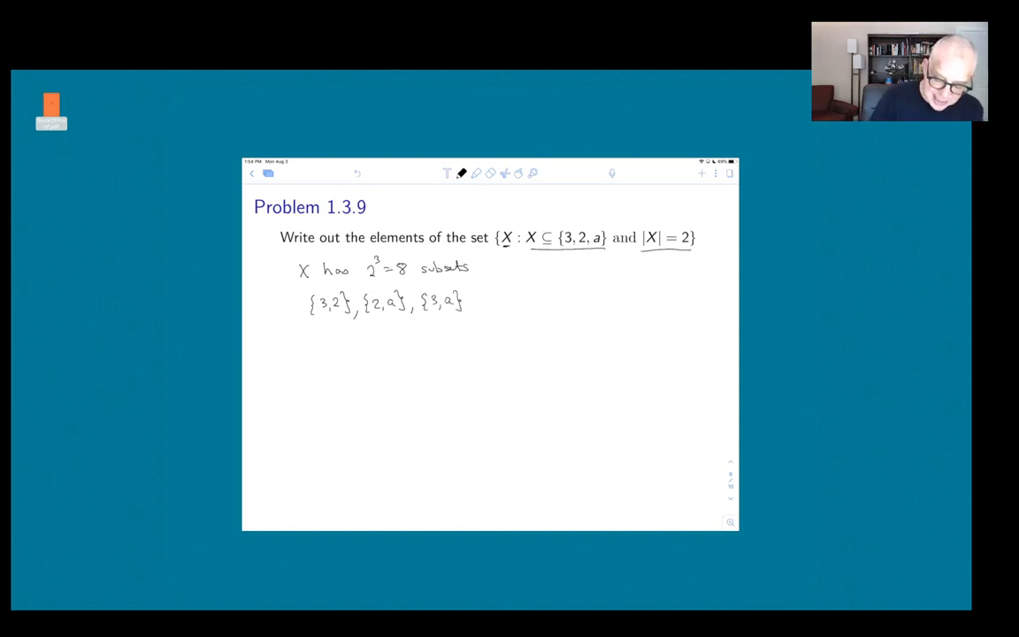
{"action": "left_click", "coordinate": [305, 301]}
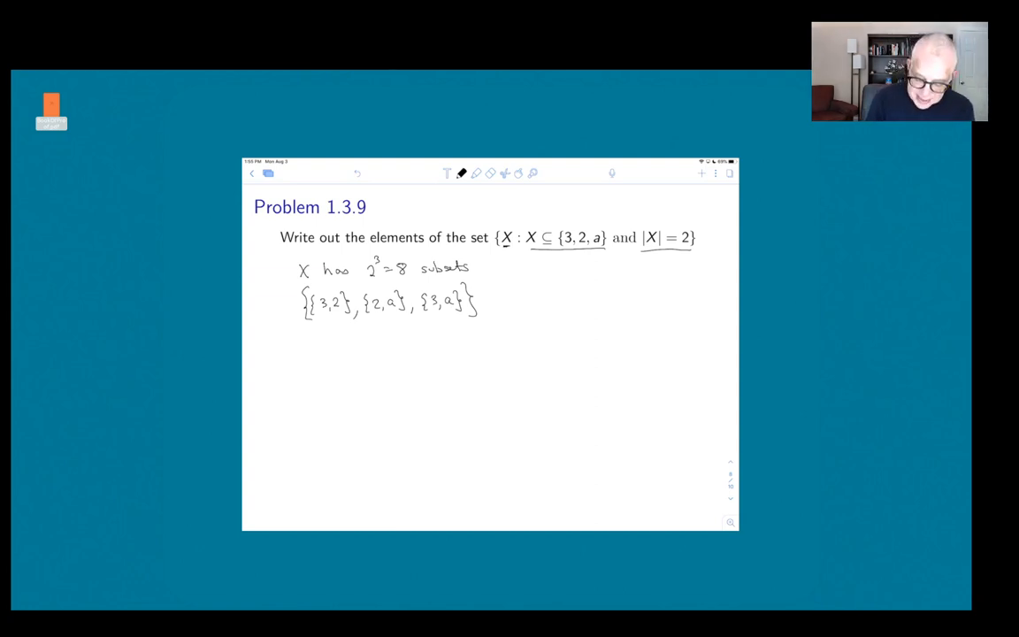
{"action": "left_click", "coordinate": [708, 237]}
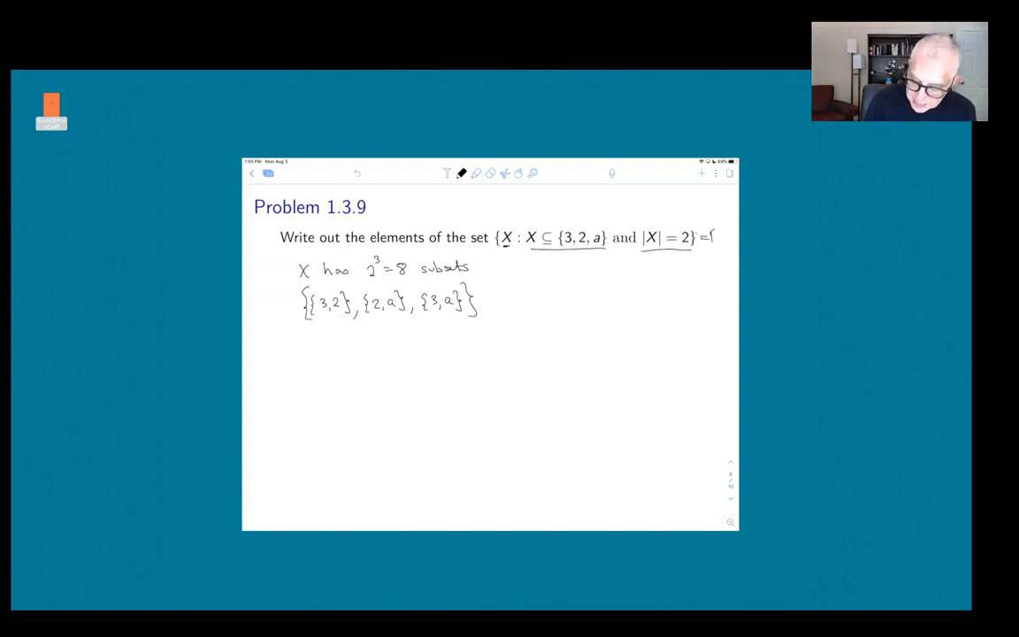